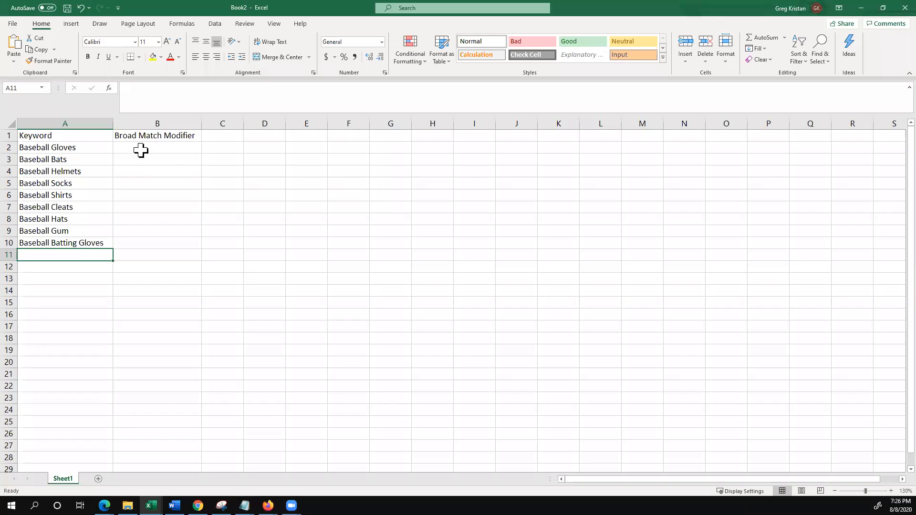
- Enter =SUBSTITUTE("+"&A2," "," +") in B2 and fill it down to B10
click(156, 147)
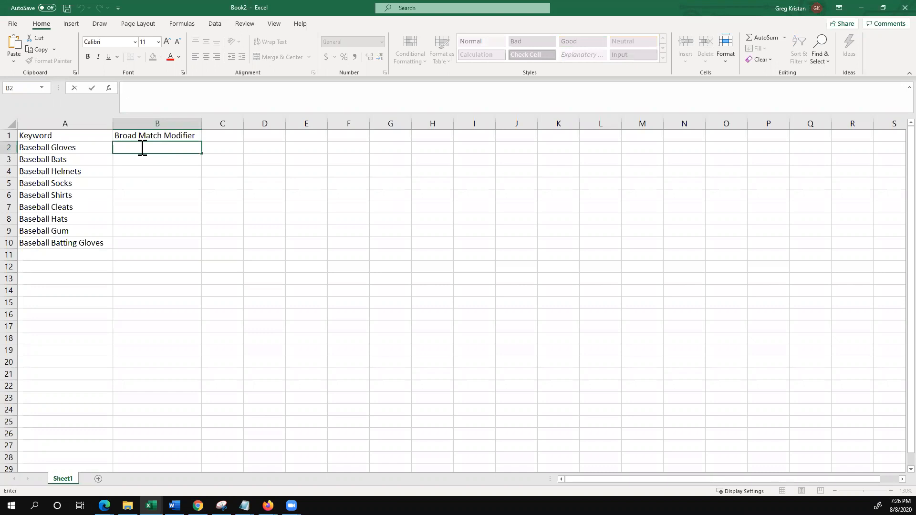
text(=SUB)
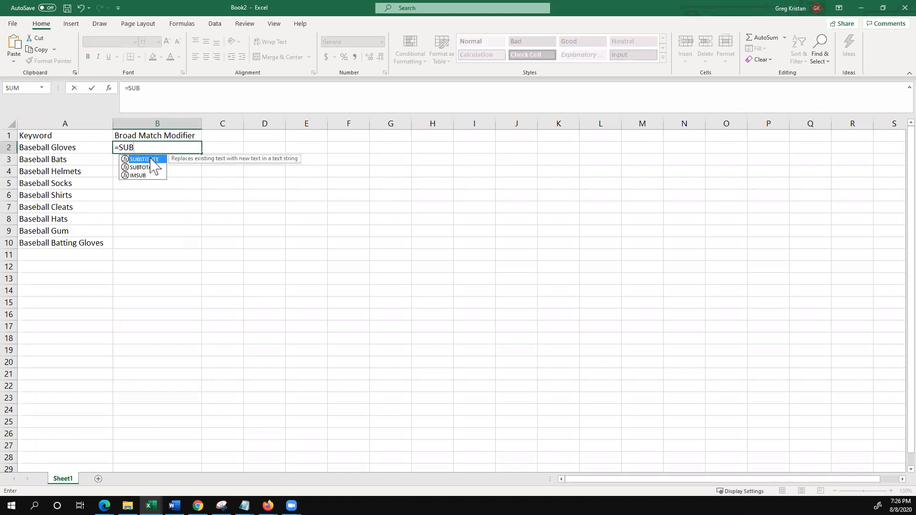
double_click(143, 159)
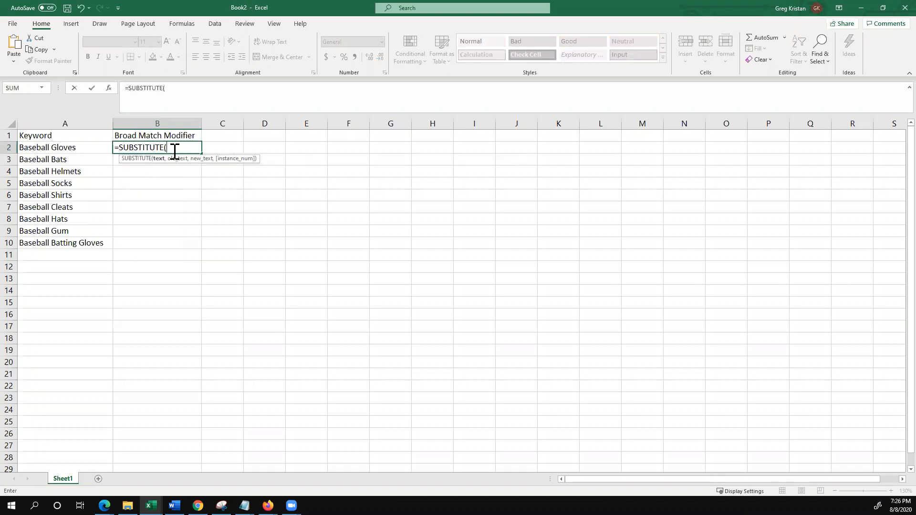
text("+)
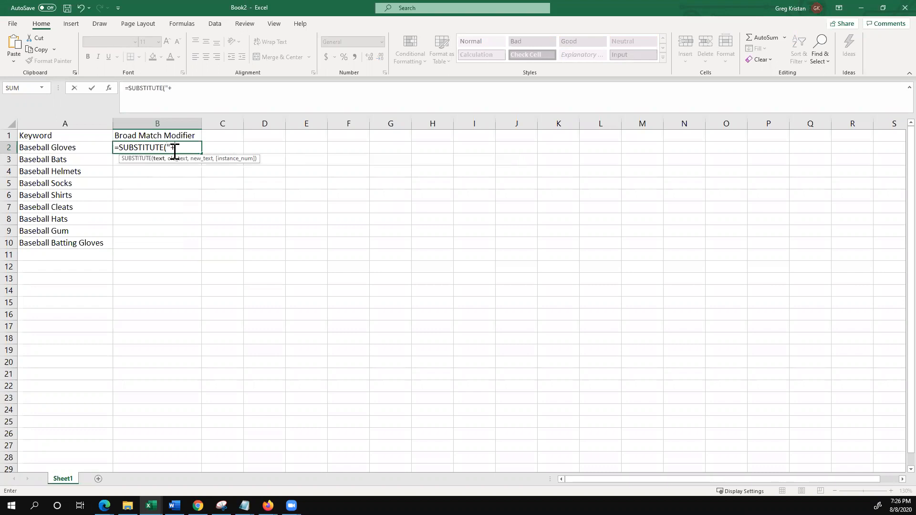
click(65, 147)
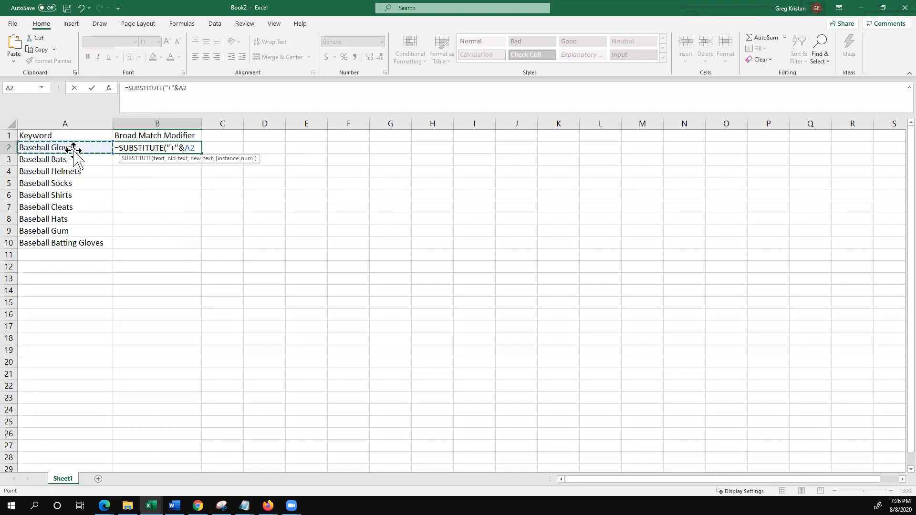
mouse_move(212, 91)
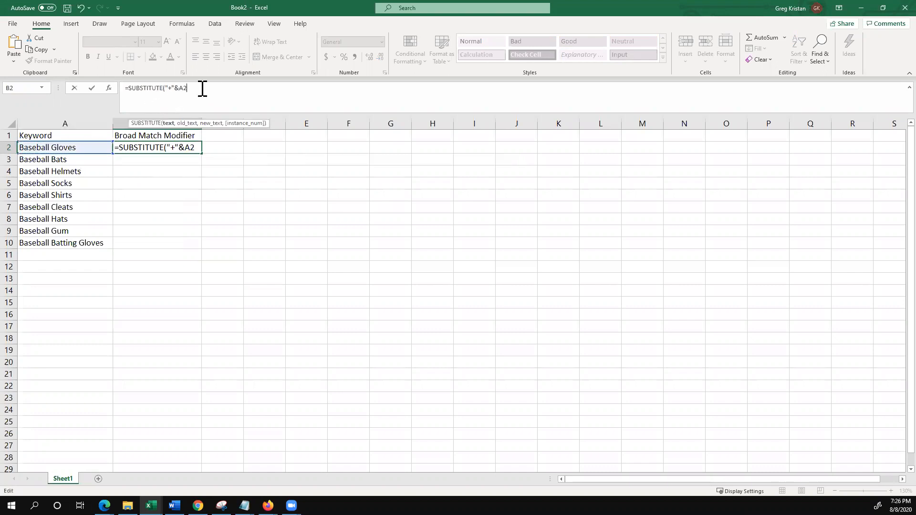
text(,)
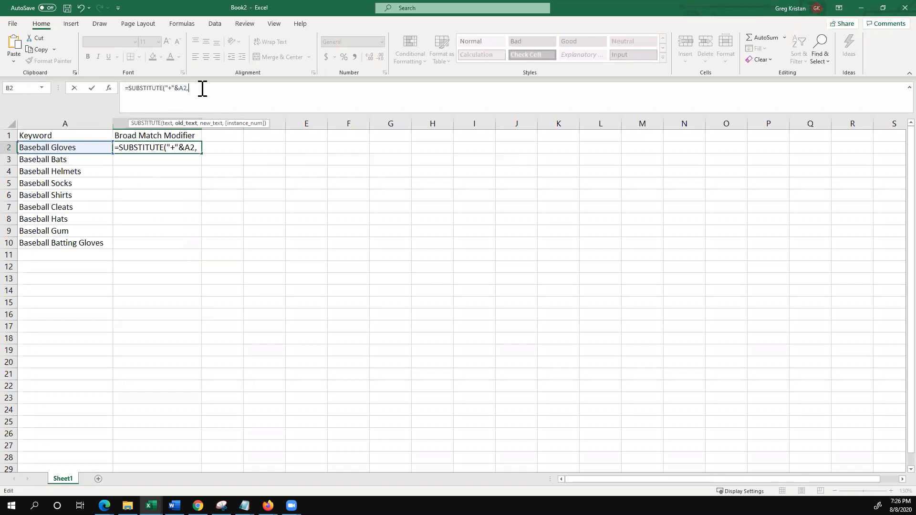
text(" ")
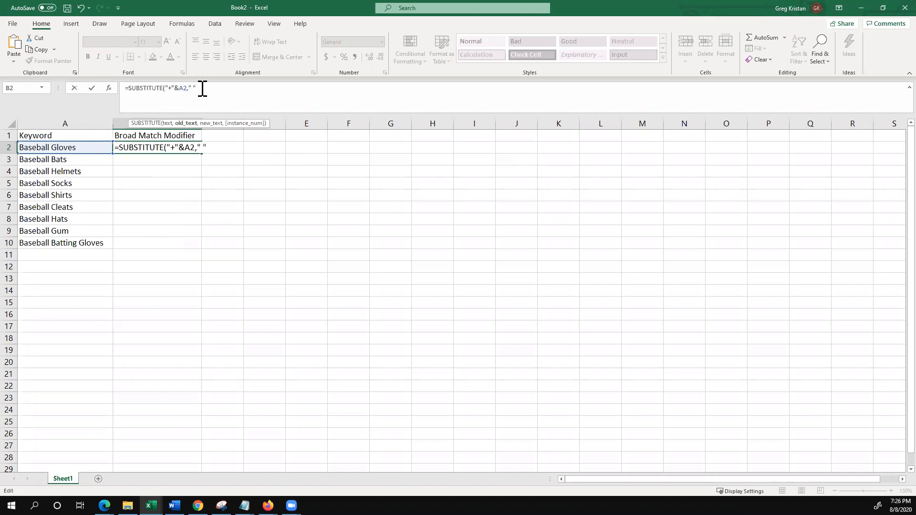
text(," +)
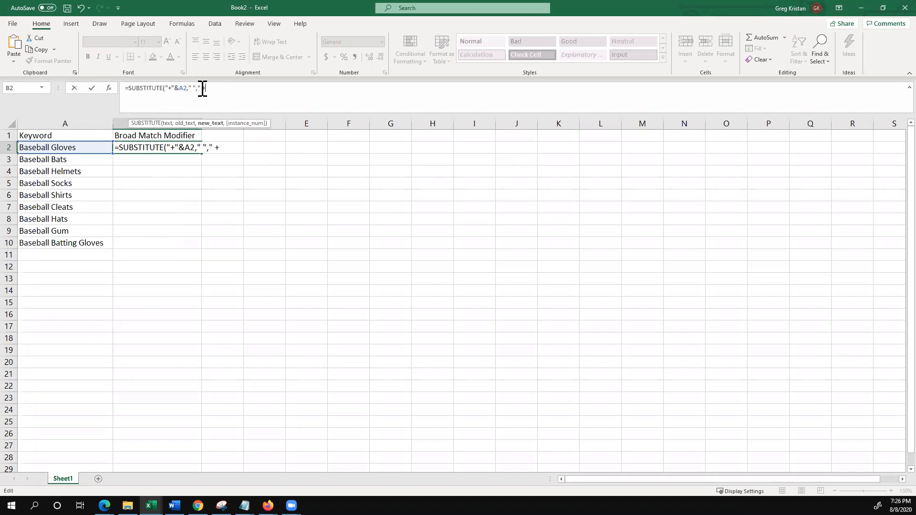
text())
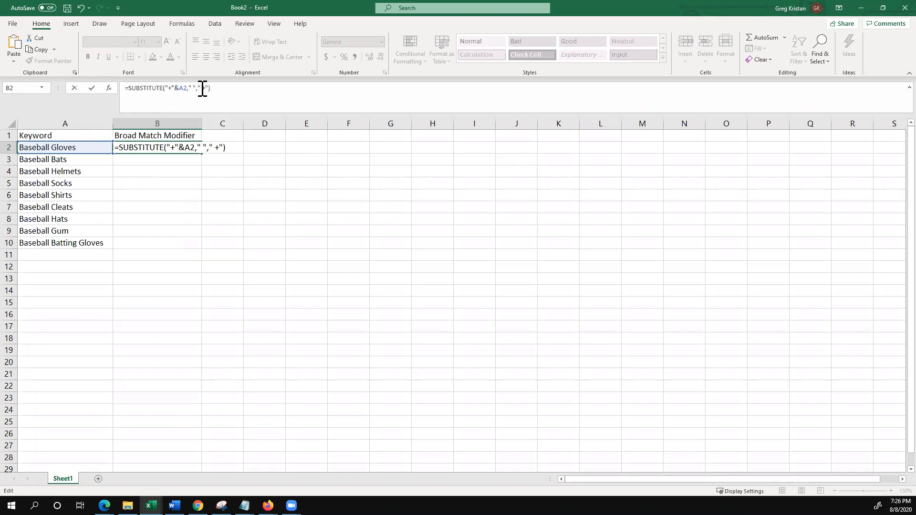
key(Return)
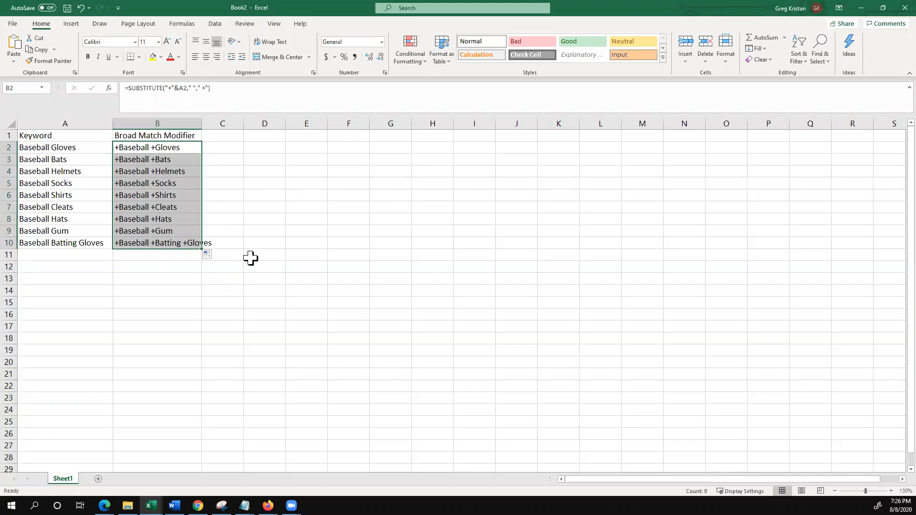
- Paste the modifiers as values into C2:C10 and widen column C to fit
click(222, 147)
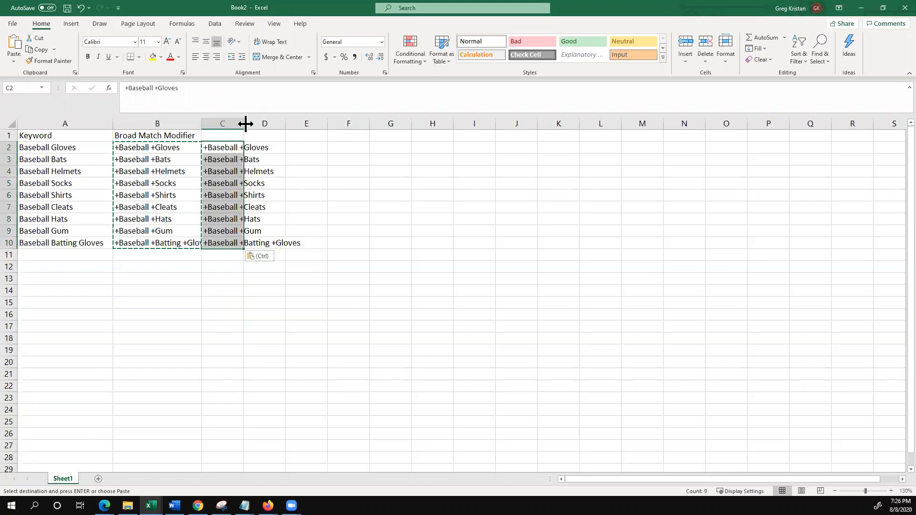
drag(245, 123, 305, 123)
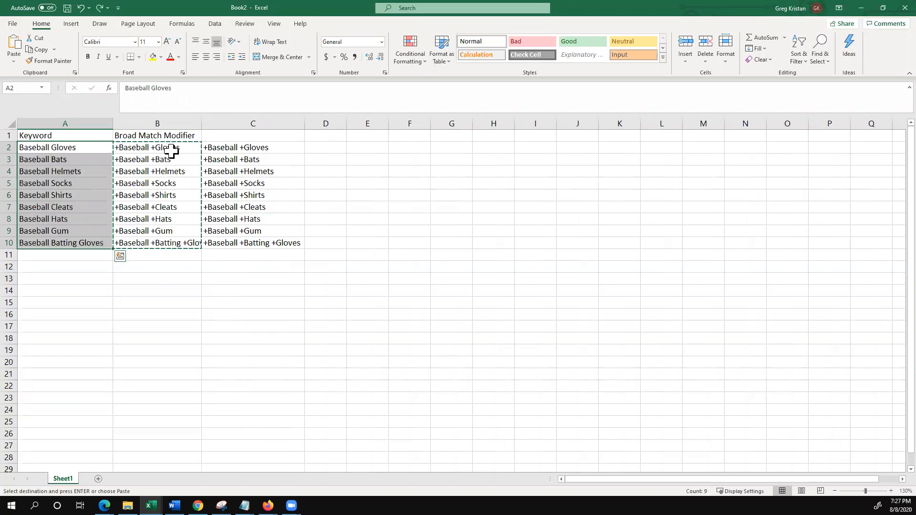
click(157, 147)
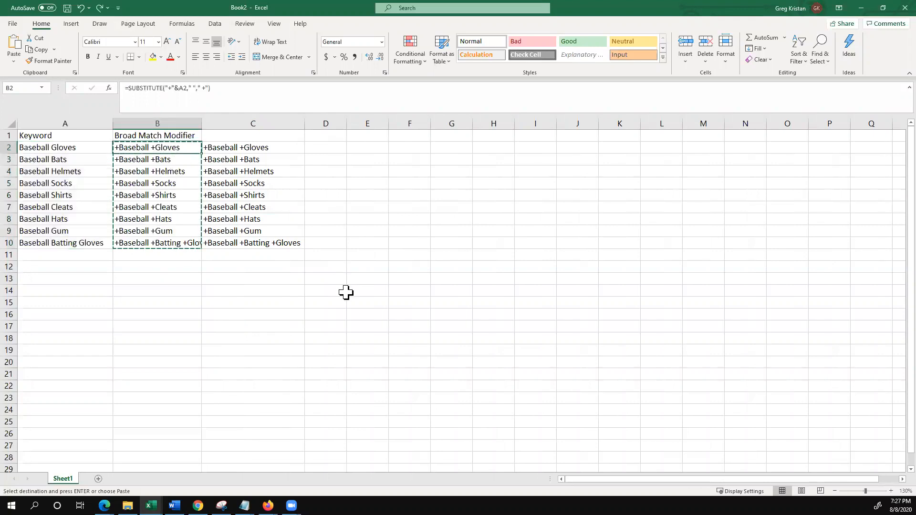